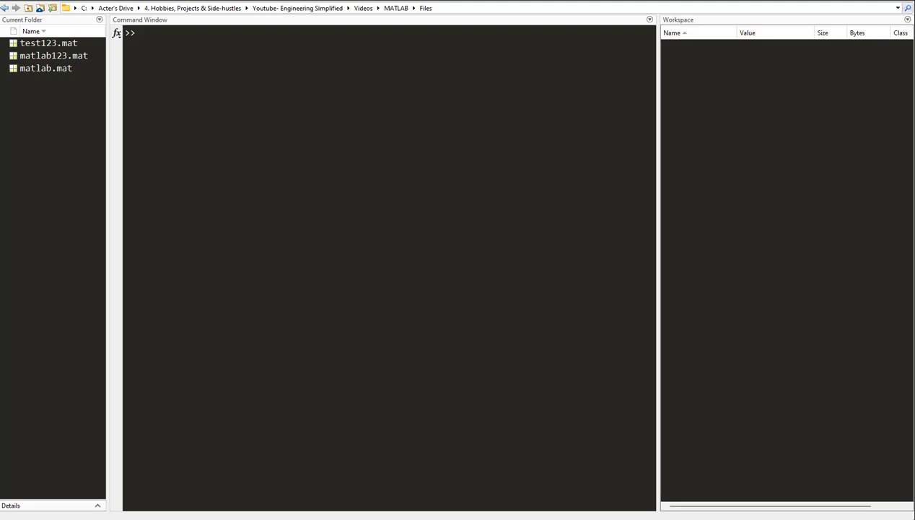
# Start a command at the prompt with the variable name x.
pyautogui.write('x')
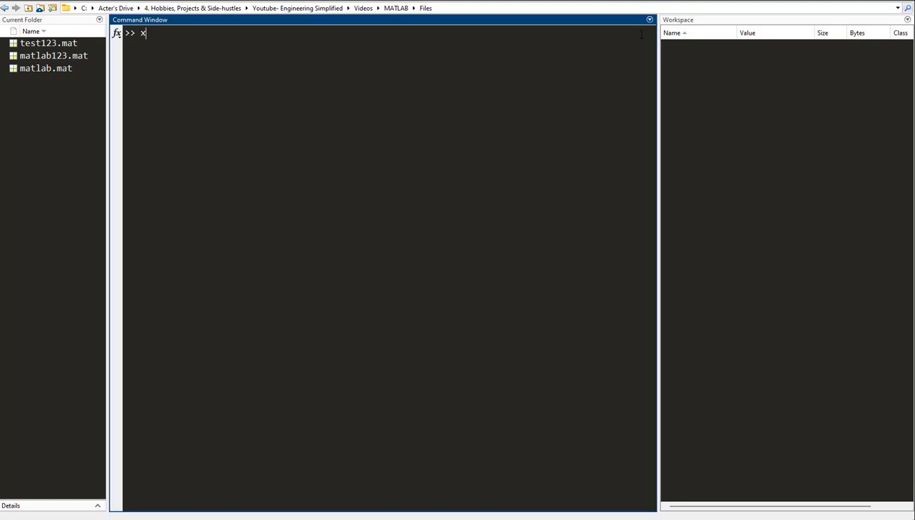
# Run x = 2; y = 3; z = 4; on one line, creating three variables.
pyautogui.write('=2;')
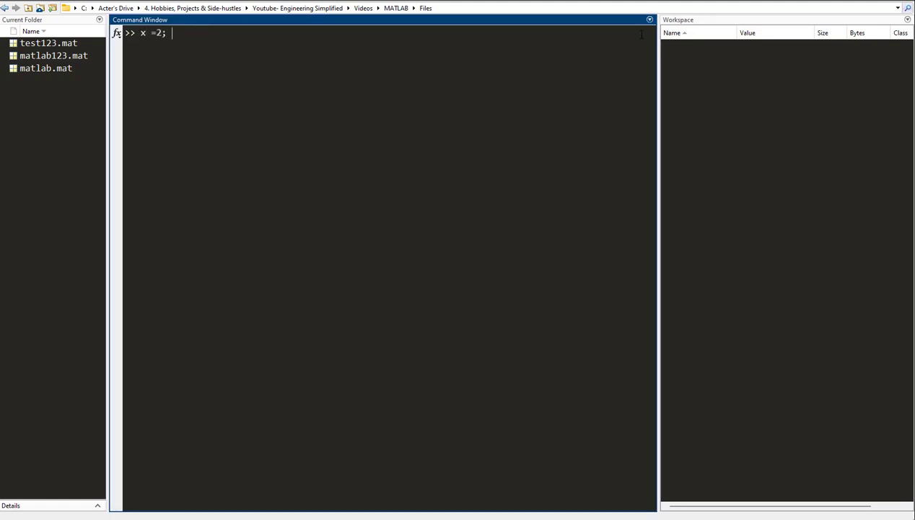
pyautogui.write('y = 3;')
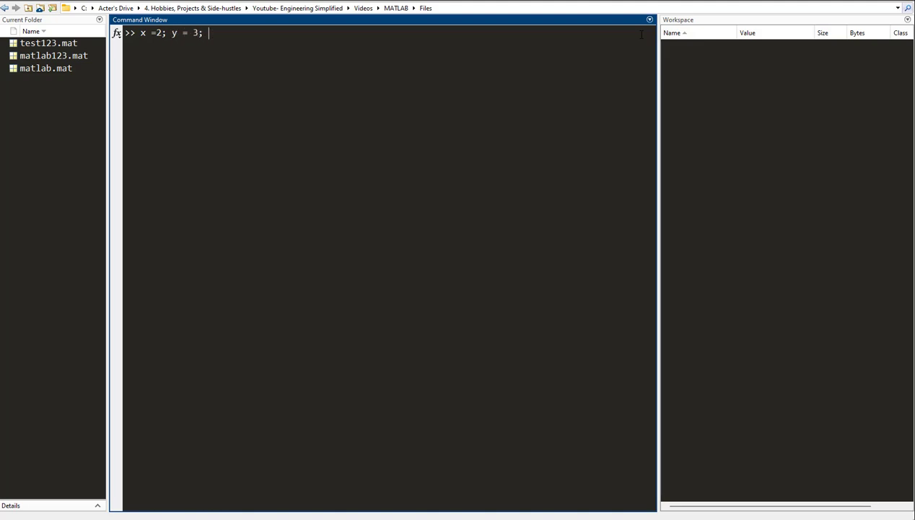
pyautogui.write('z = 4;')
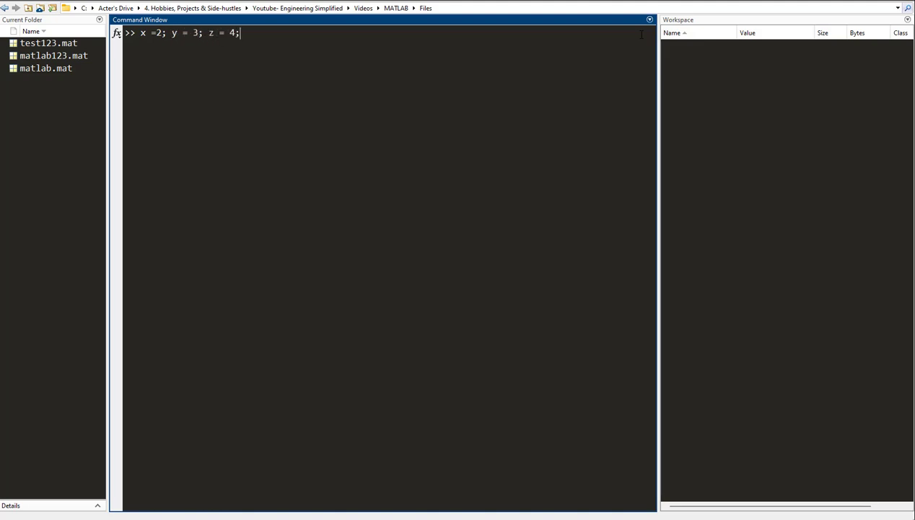
pyautogui.press('Return')
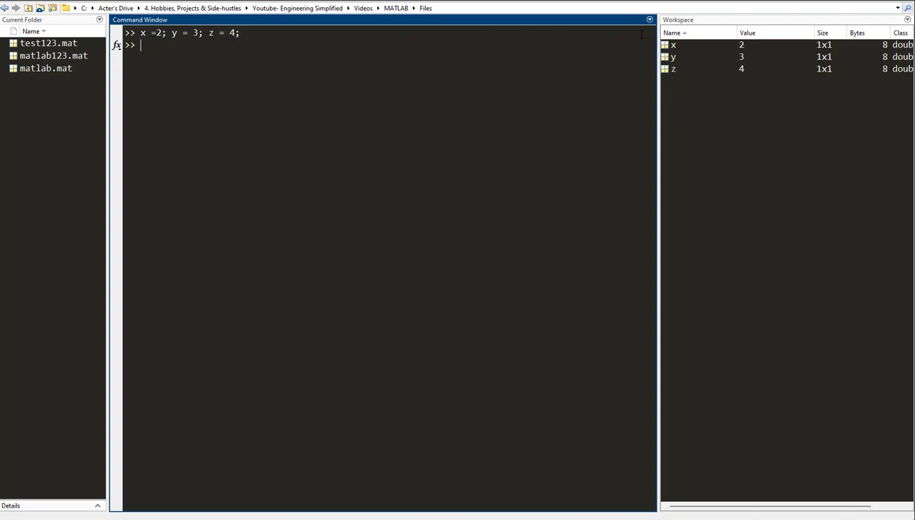
pyautogui.moveTo(735, 75)
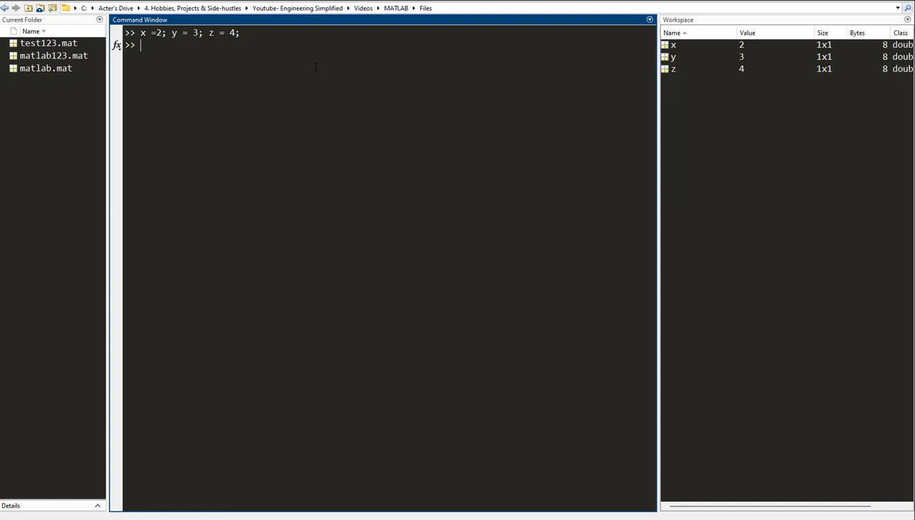
# Run the reversed assignment 3 = d to trigger the incorrect use of '=' error.
pyautogui.write('d')
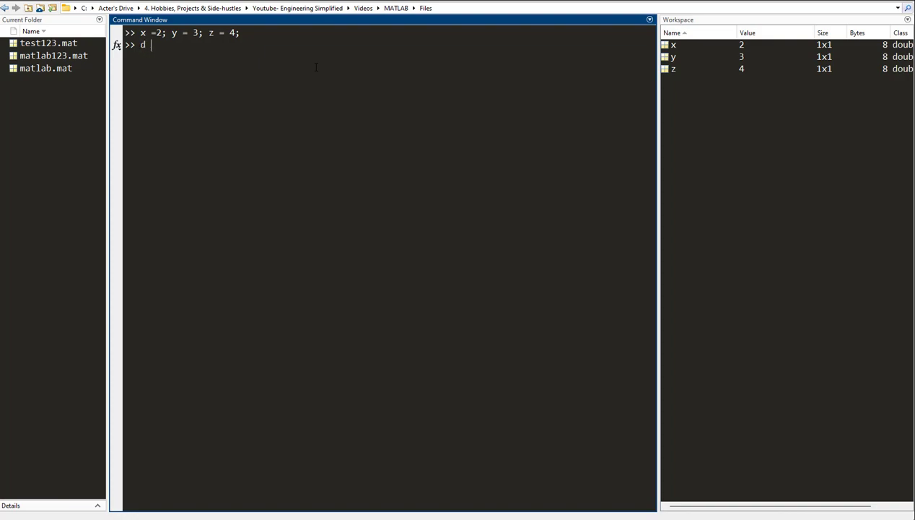
pyautogui.press('Backspace')
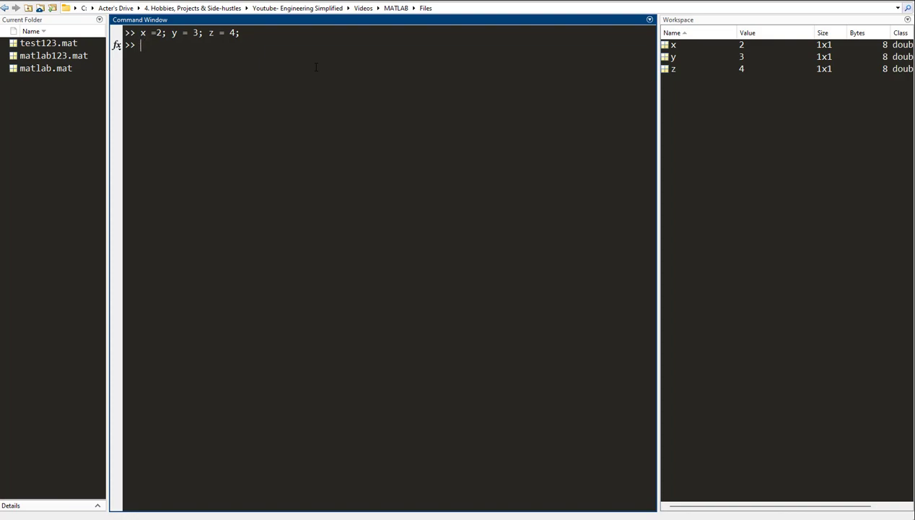
pyautogui.write('d = 3')
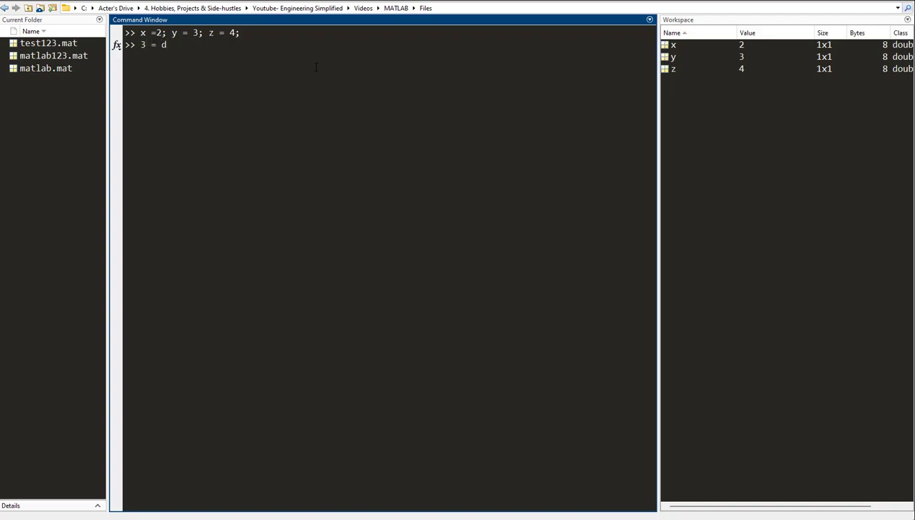
pyautogui.press('Return')
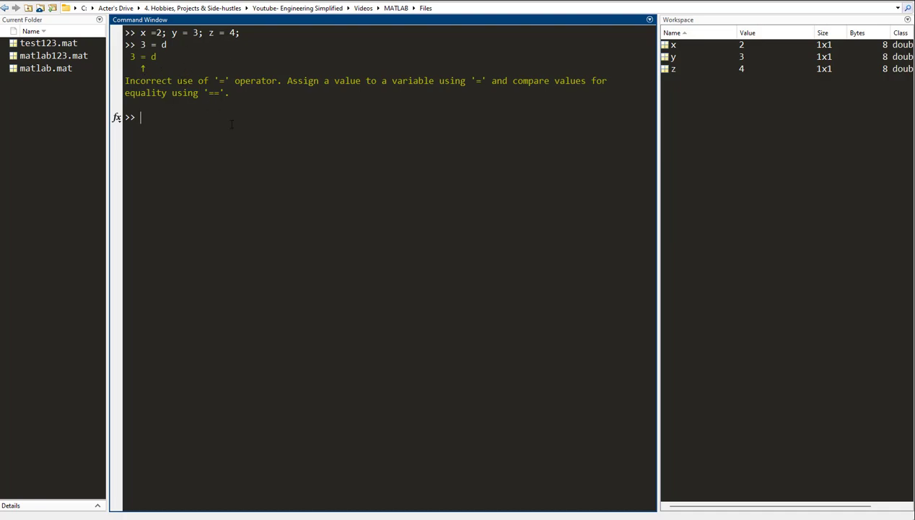
# Enter d = 3 at the prompt, creating variable d with value 3.
pyautogui.write('d = 3')
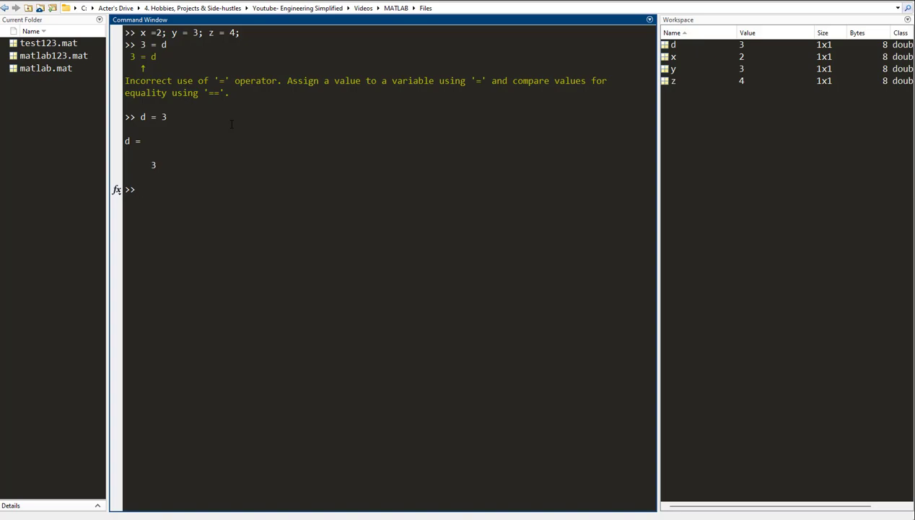
pyautogui.click(141, 189)
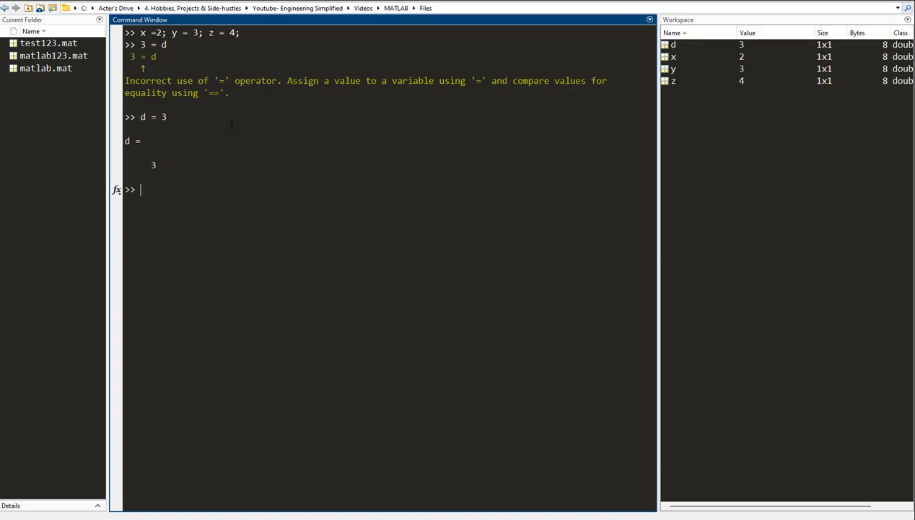
# Run 2nd_variable = 5 to trigger the invalid expression error.
pyautogui.write('2nd_x')
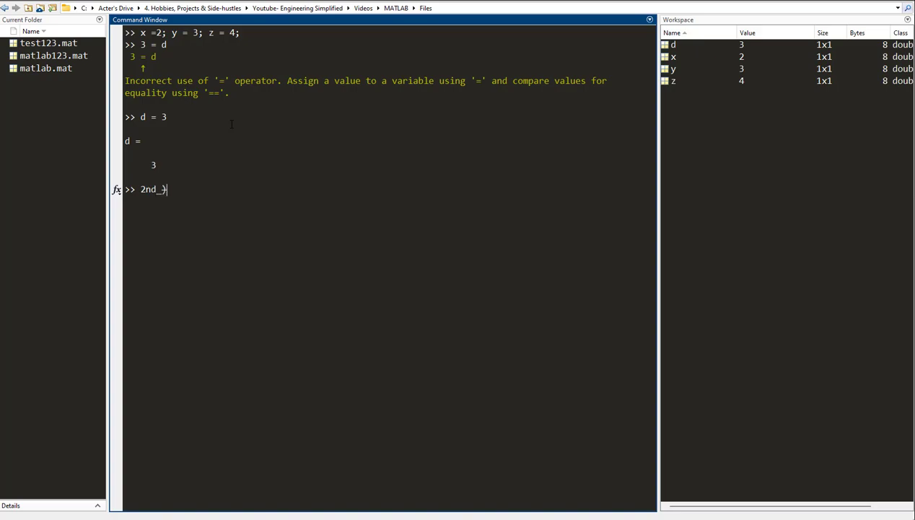
pyautogui.write('vari')
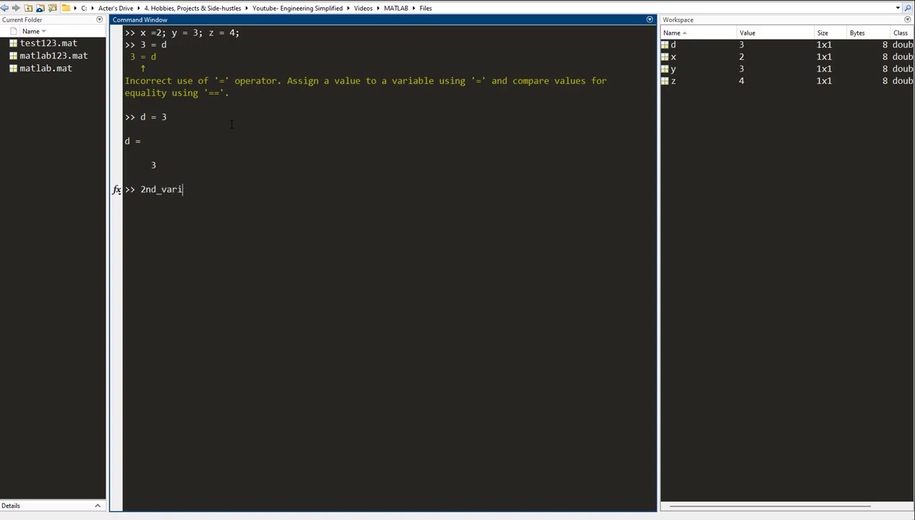
pyautogui.write('able = 5')
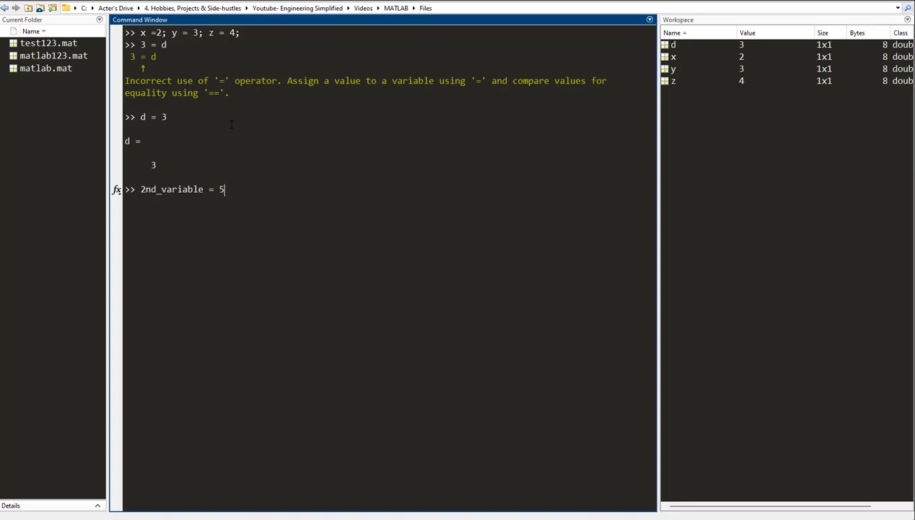
pyautogui.press('Return')
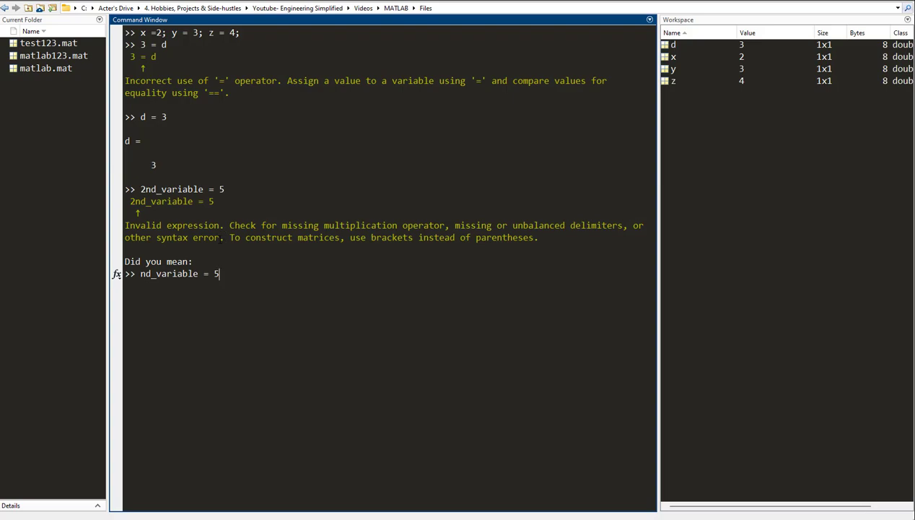
# Highlight the leading 2nd, then select the suggested nd_variable = 5 command.
pyautogui.doubleClick(186, 238)
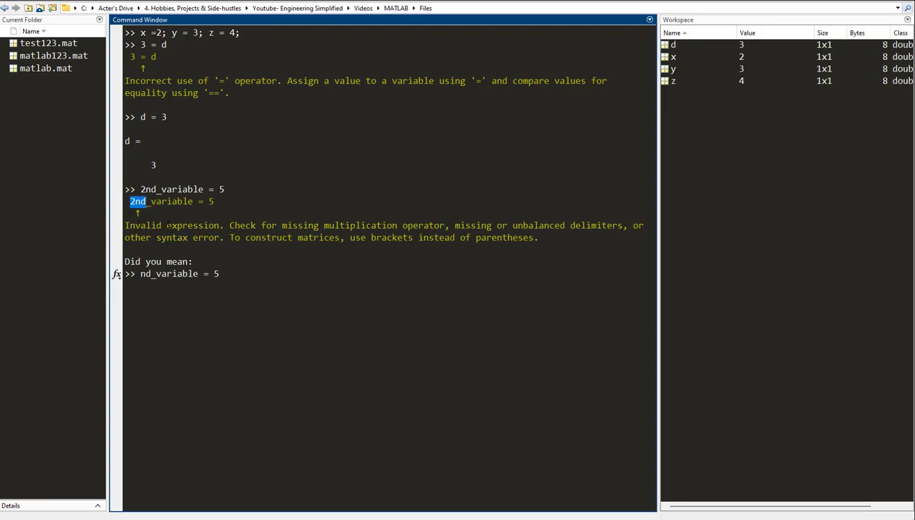
pyautogui.click(220, 273)
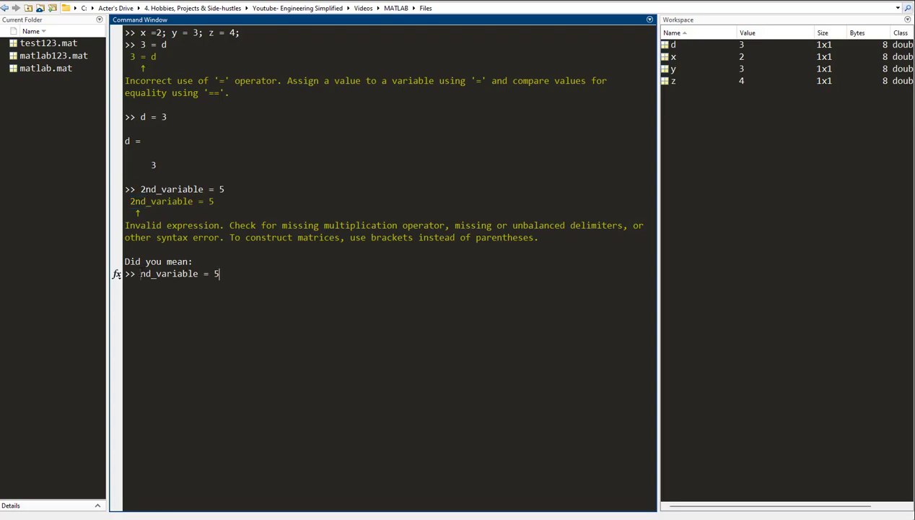
pyautogui.doubleClick(182, 189)
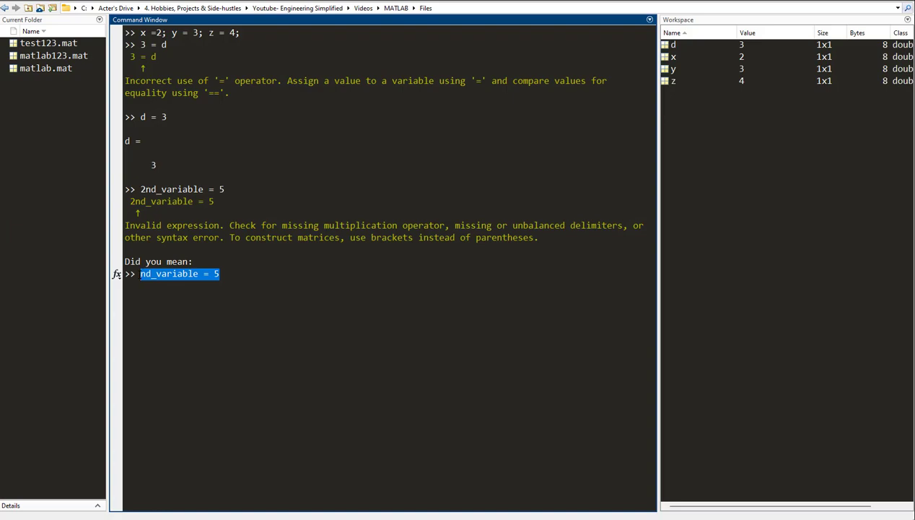
# Run 2x = 3 to show the invalid expression error.
pyautogui.write('2')
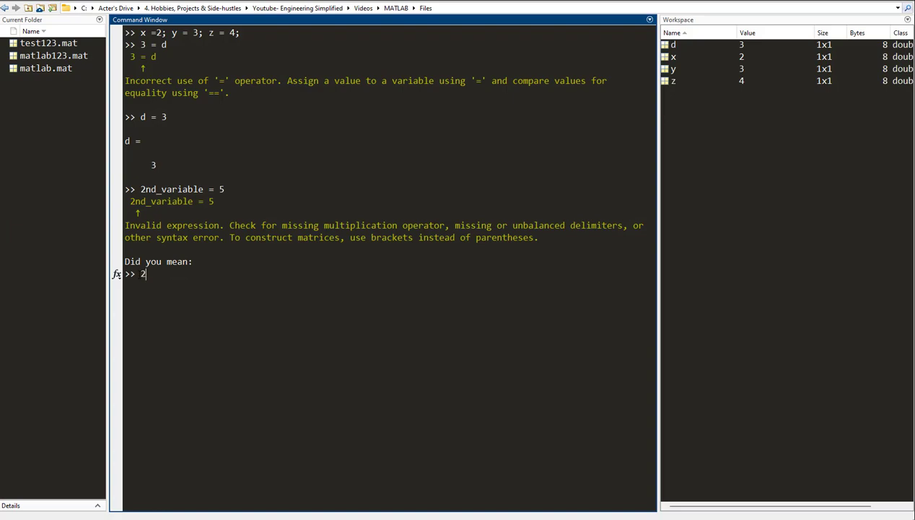
pyautogui.write('x =')
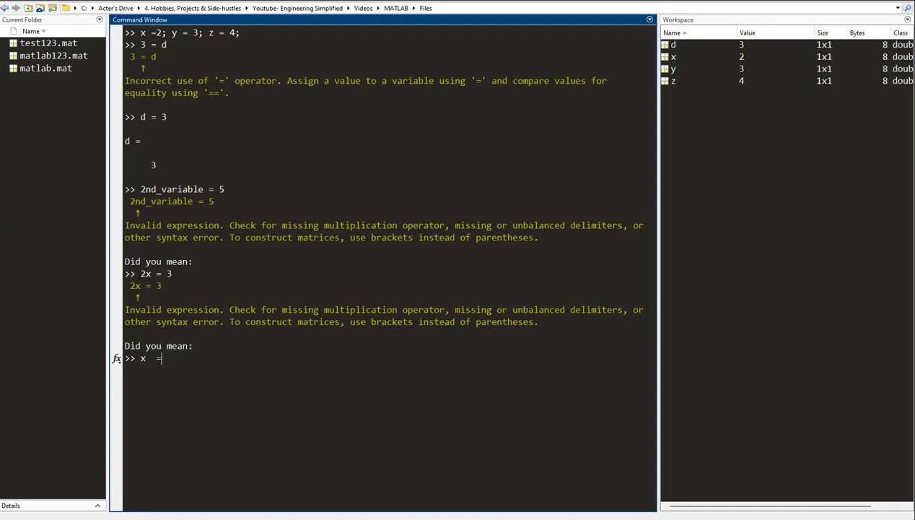
pyautogui.press('Return')
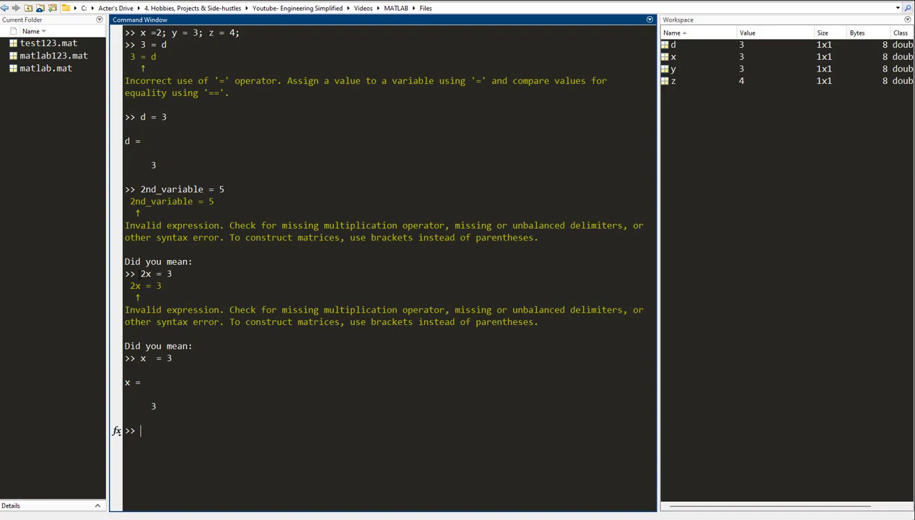
# Run !x = 4 to get the 'not recognized' error, then clear output with clc.
pyautogui.write('x')
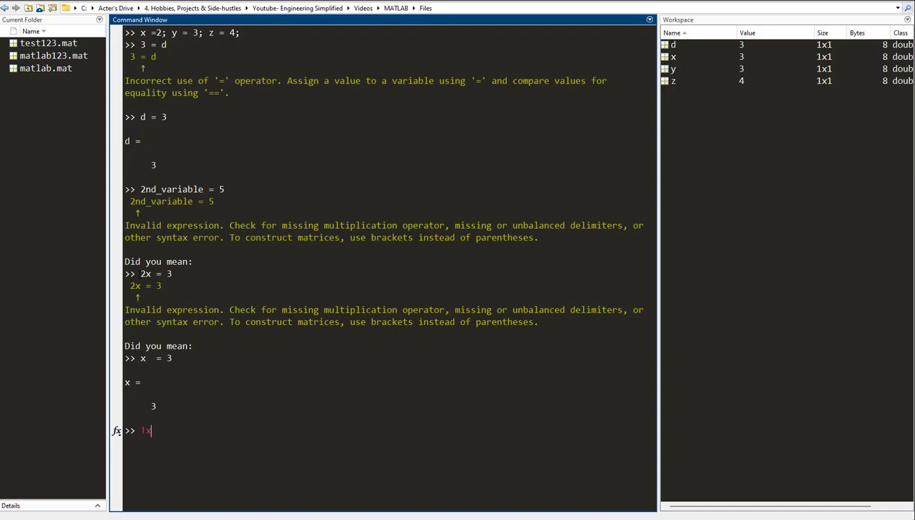
pyautogui.write('=')
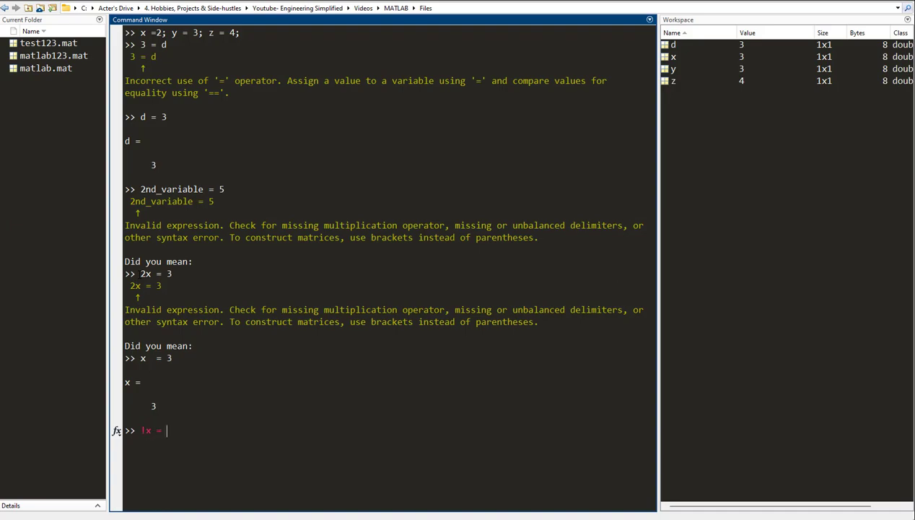
pyautogui.press('Return')
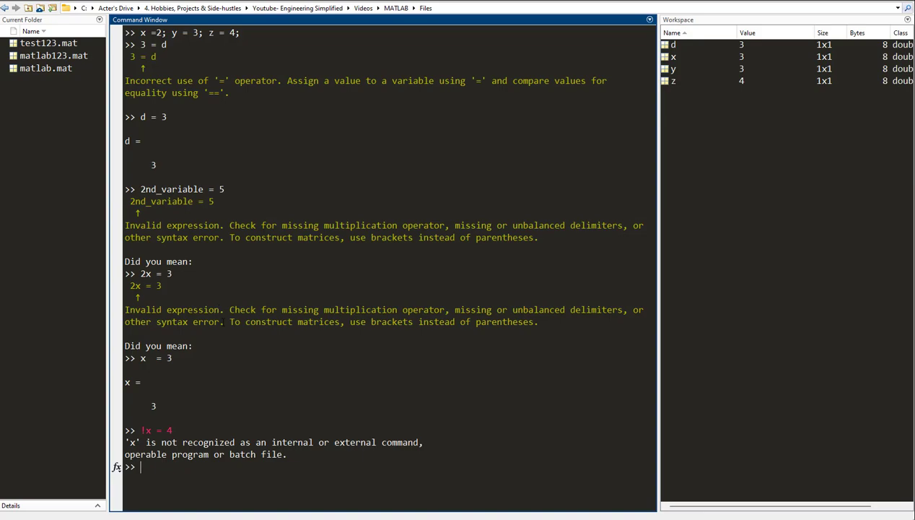
pyautogui.write('clc')
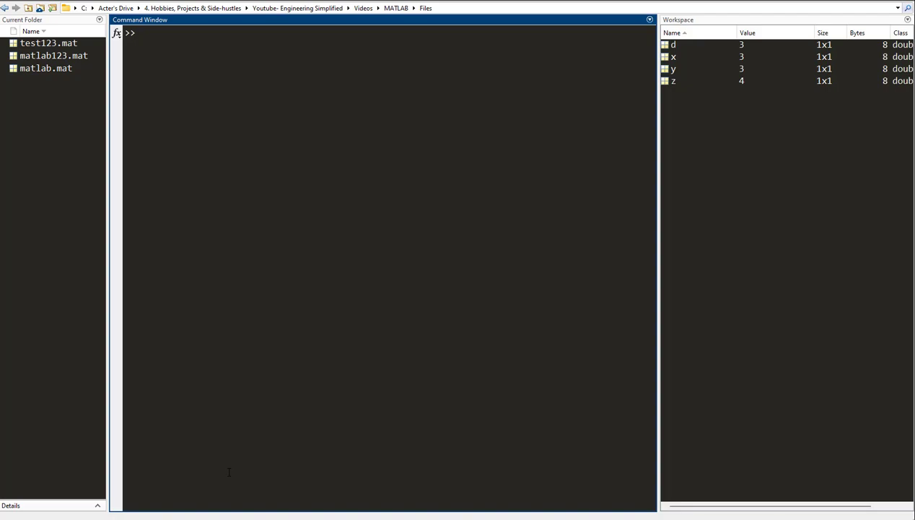
# Run speed of light = 330 and highlight part of the failed name.
pyautogui.write('speed of l')
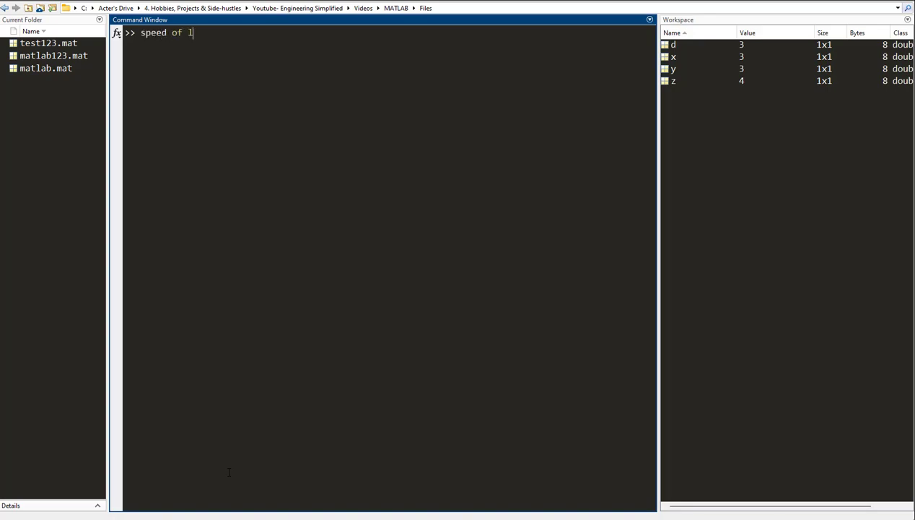
pyautogui.write('ight =')
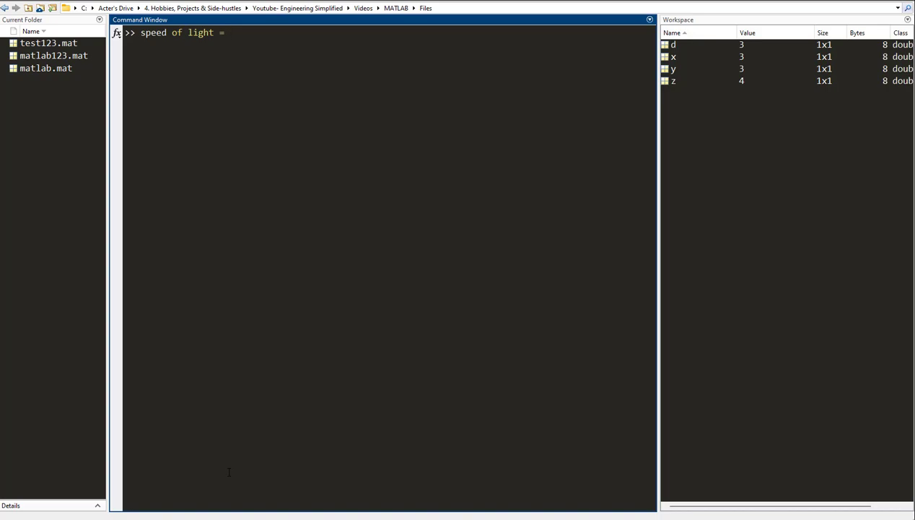
pyautogui.write('330')
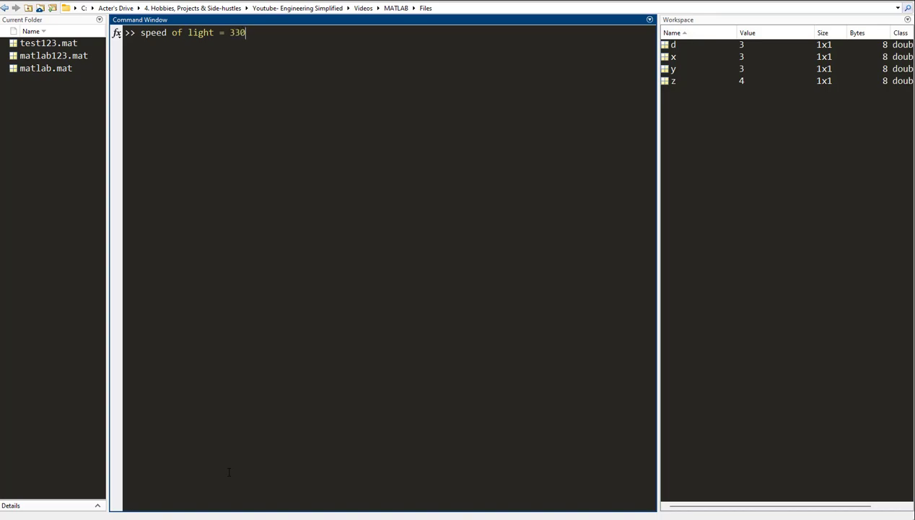
pyautogui.press('Return')
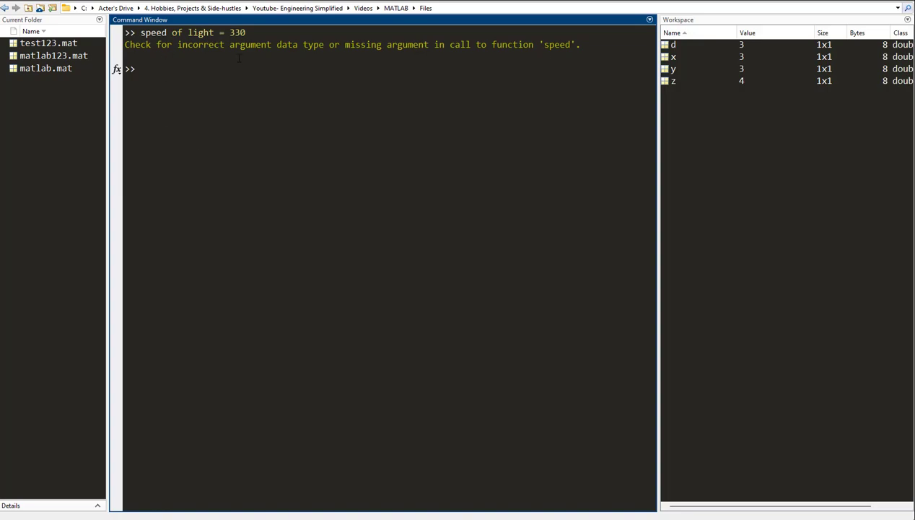
pyautogui.doubleClick(199, 32)
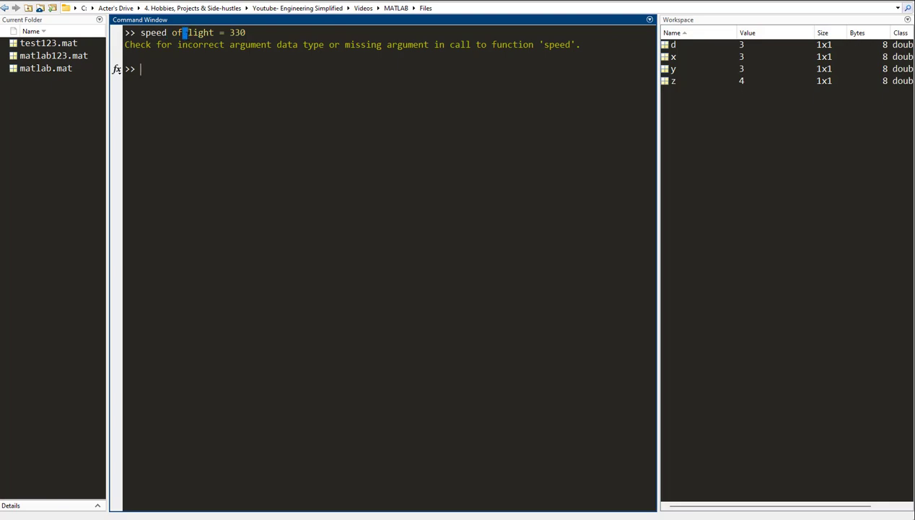
# Run speed_of_light = 330, adding that variable to the workspace.
pyautogui.write('spe')
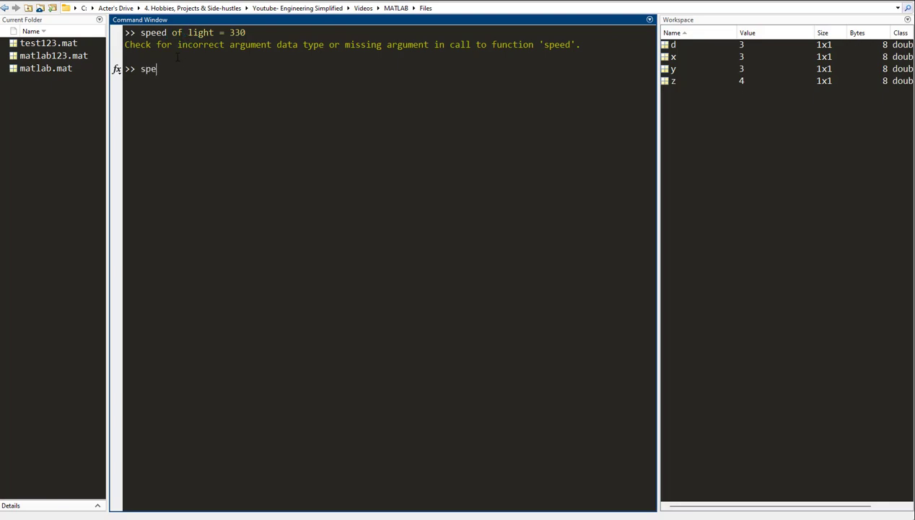
pyautogui.write('ed')
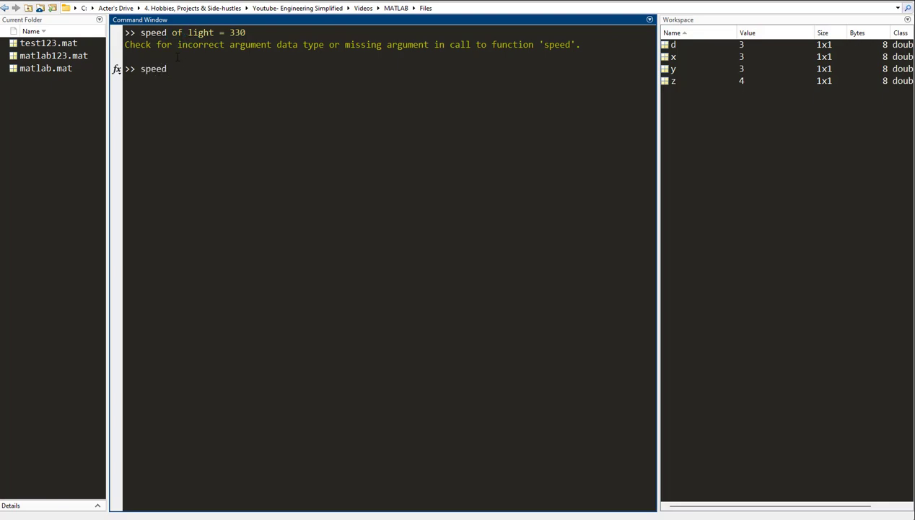
pyautogui.write('_of')
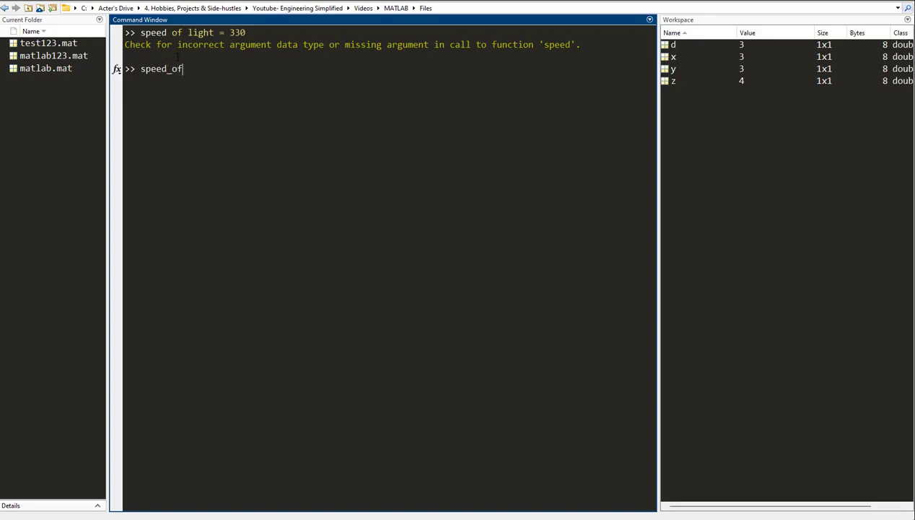
pyautogui.write('ligh')
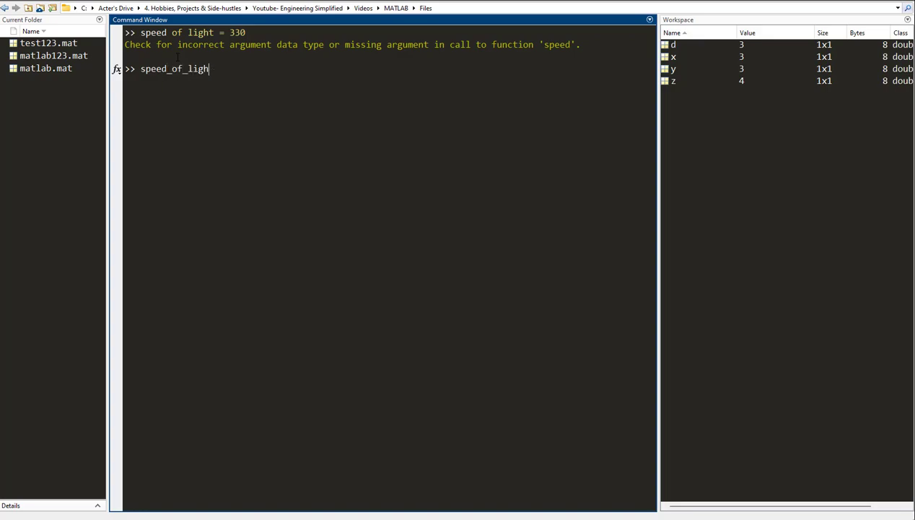
pyautogui.write('t = 33')
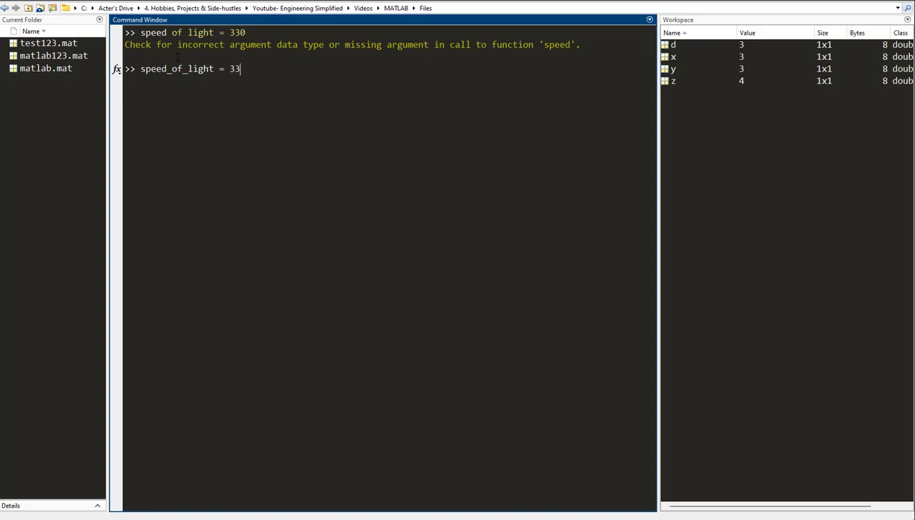
pyautogui.press('Return')
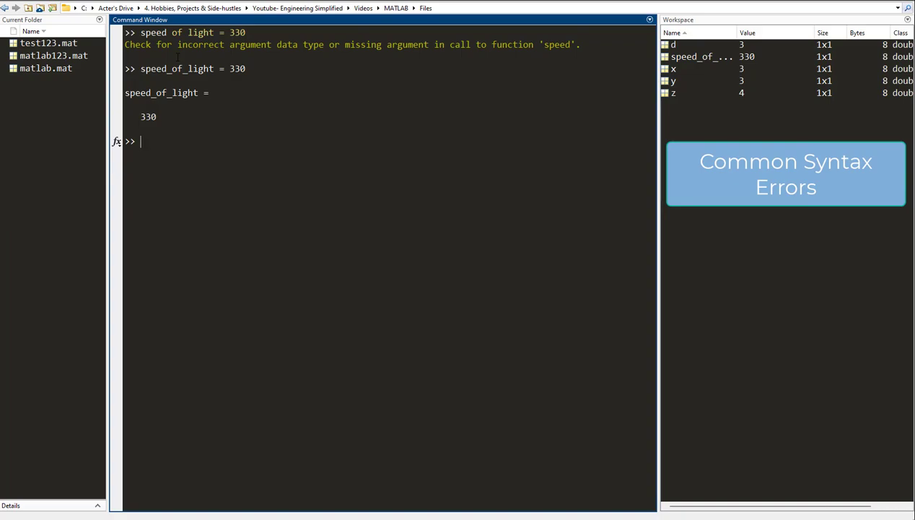
# Type the reversed assignment 3 = abc at the prompt.
pyautogui.write('3 =')
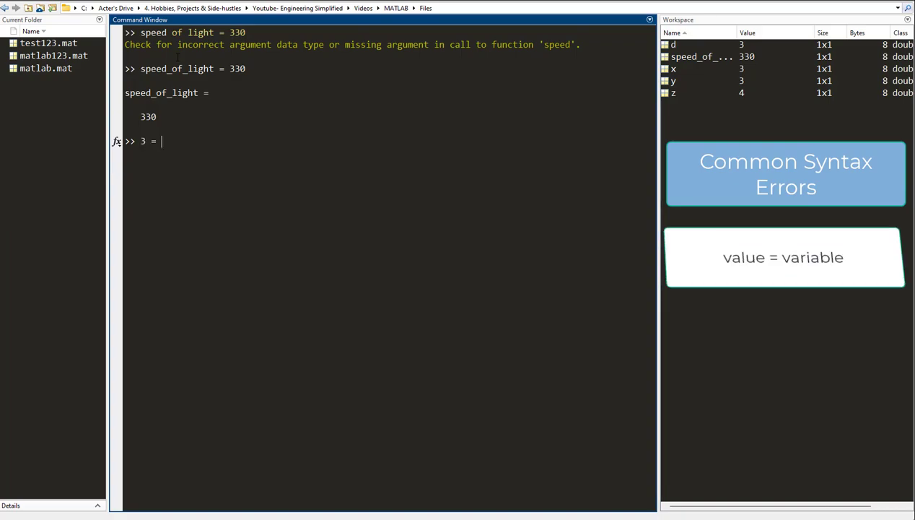
pyautogui.write('abc')
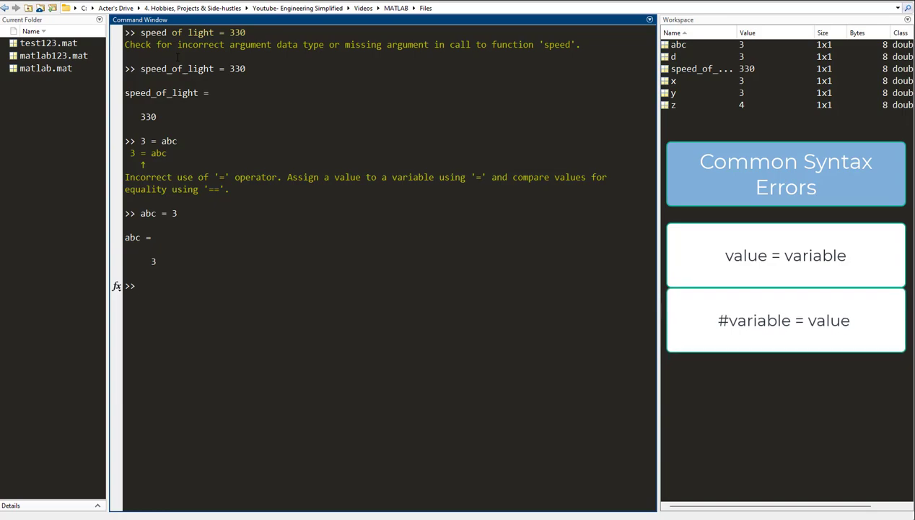
# Try 4thvariable = 12345, see it rejected, then run fourthvariable = 12345 instead.
pyautogui.write('4th')
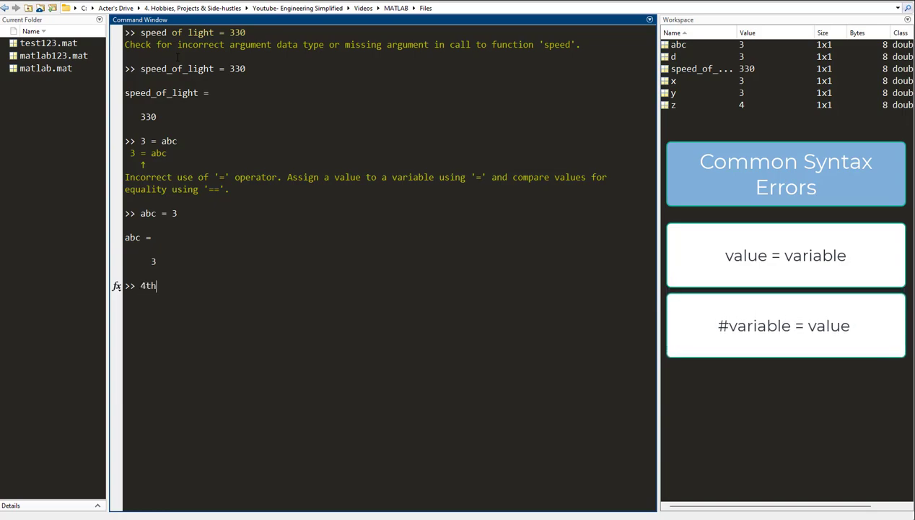
pyautogui.write('variavble =')
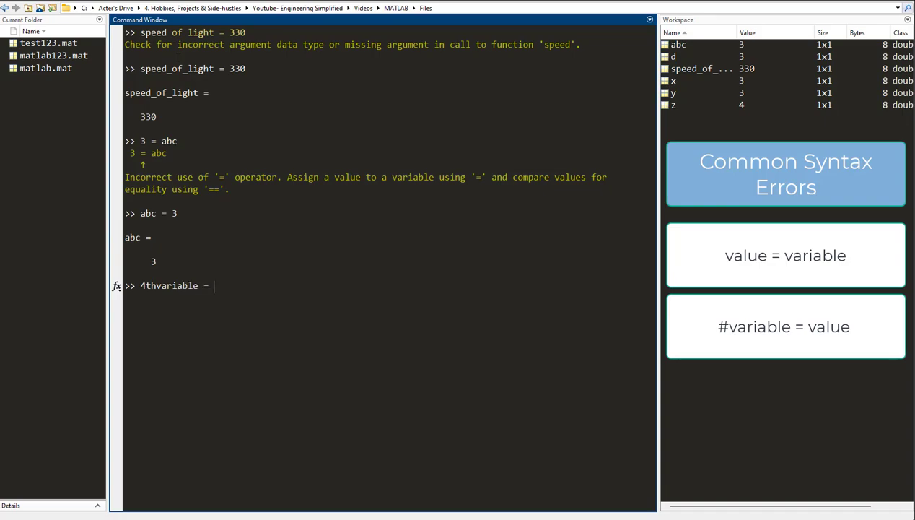
pyautogui.write('123')
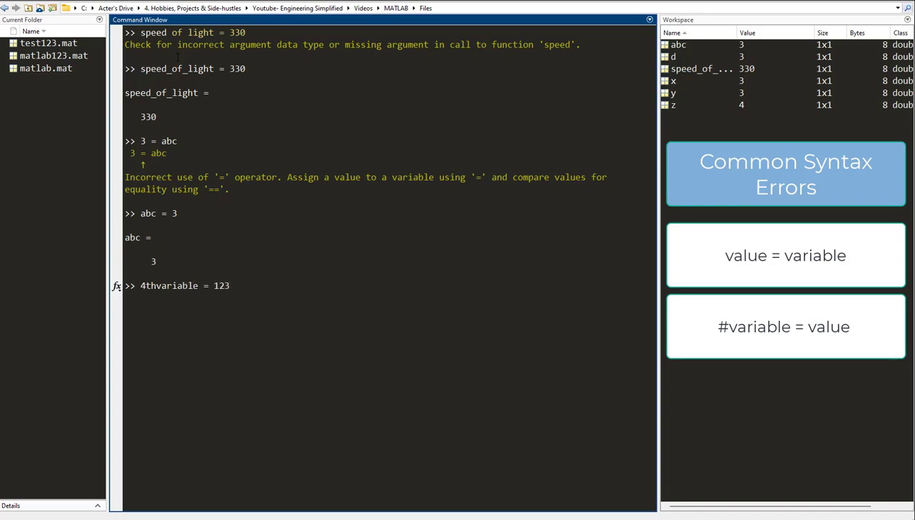
pyautogui.press('Return')
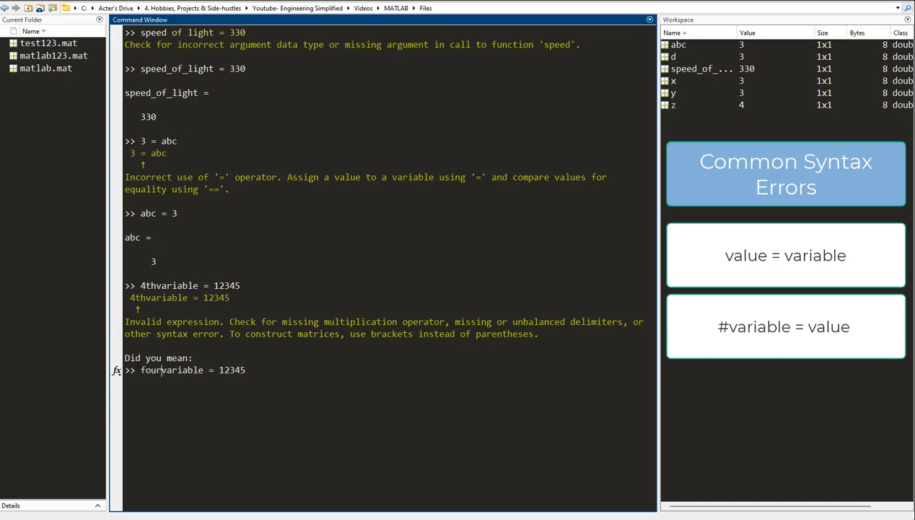
pyautogui.press('Return')
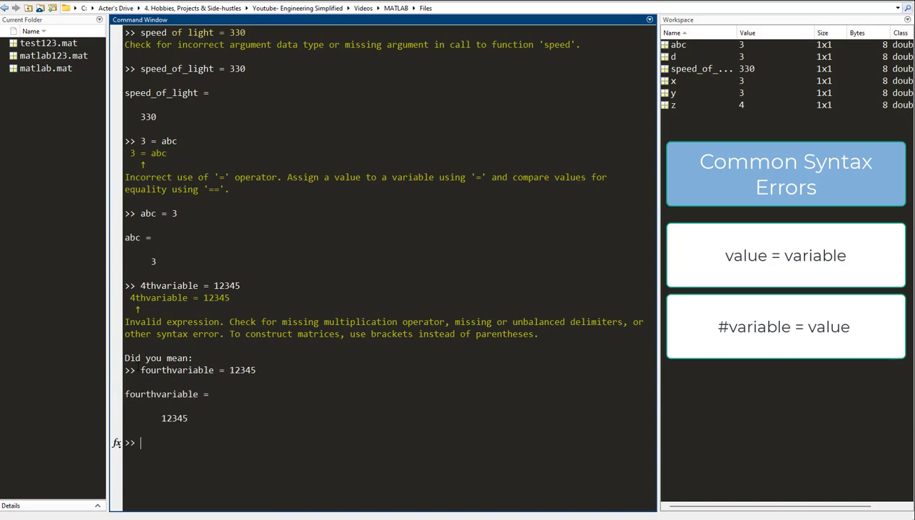
pyautogui.press('Return')
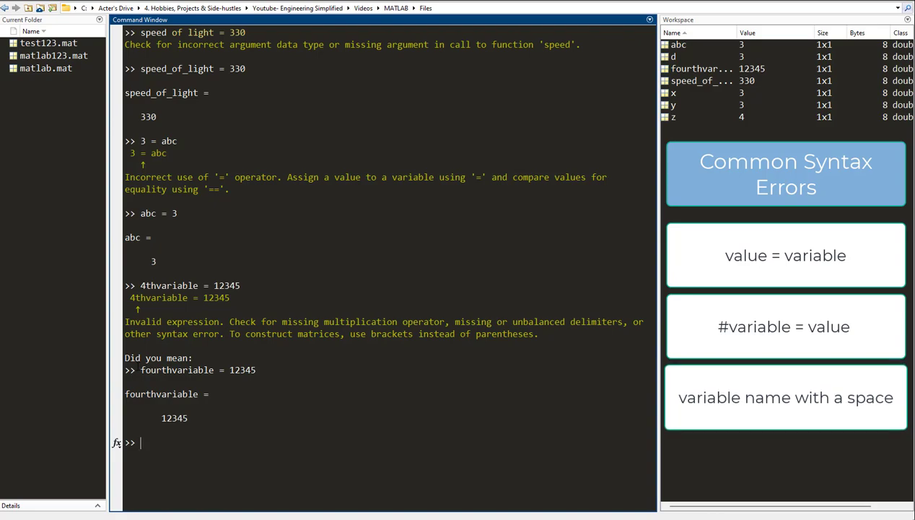
# Run time_to_something = 20, with underscores replacing the spaces in 'time to something'.
pyautogui.write('time to so')
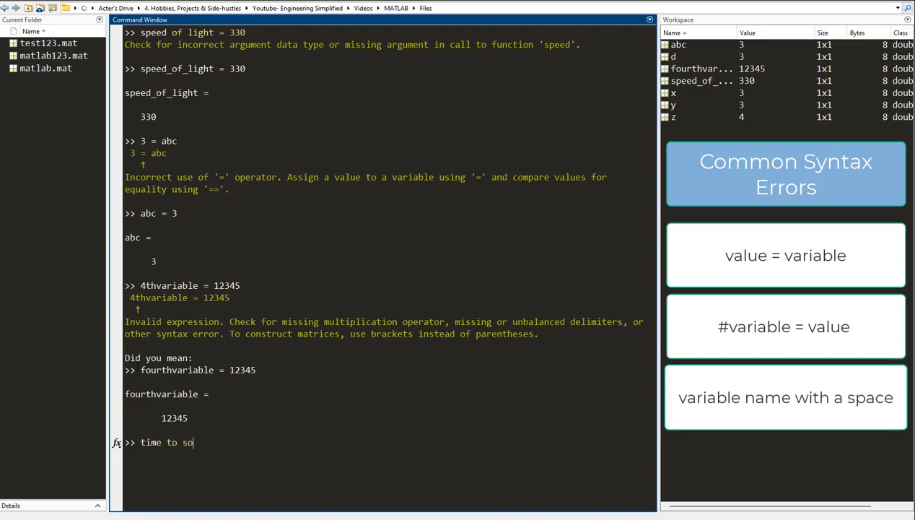
pyautogui.write('mething')
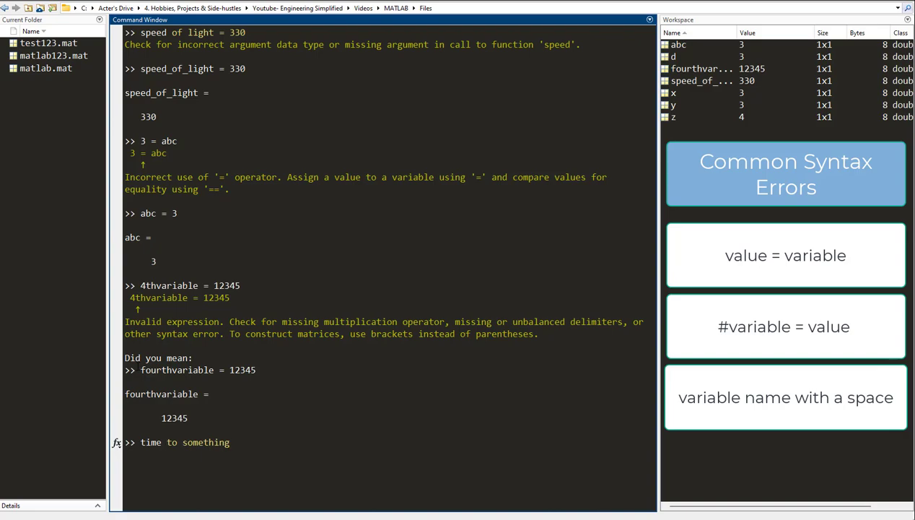
pyautogui.write('= 20-')
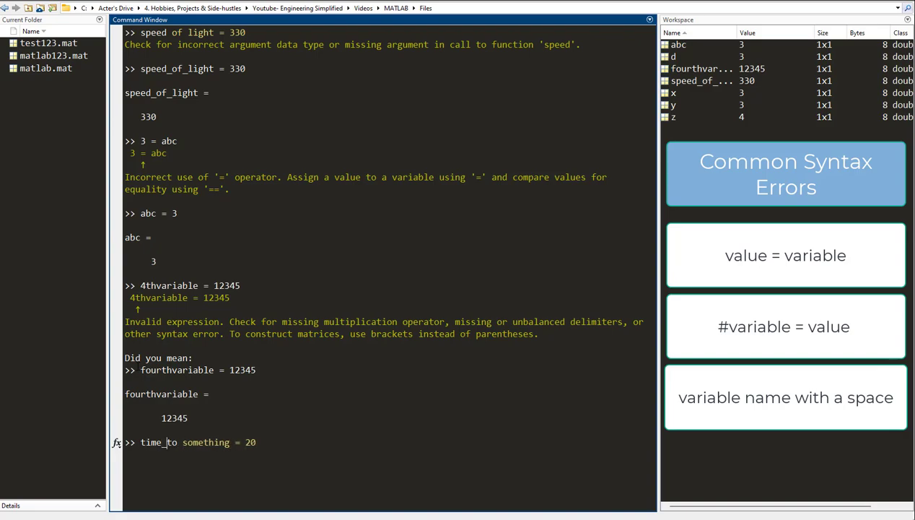
pyautogui.press('Return')
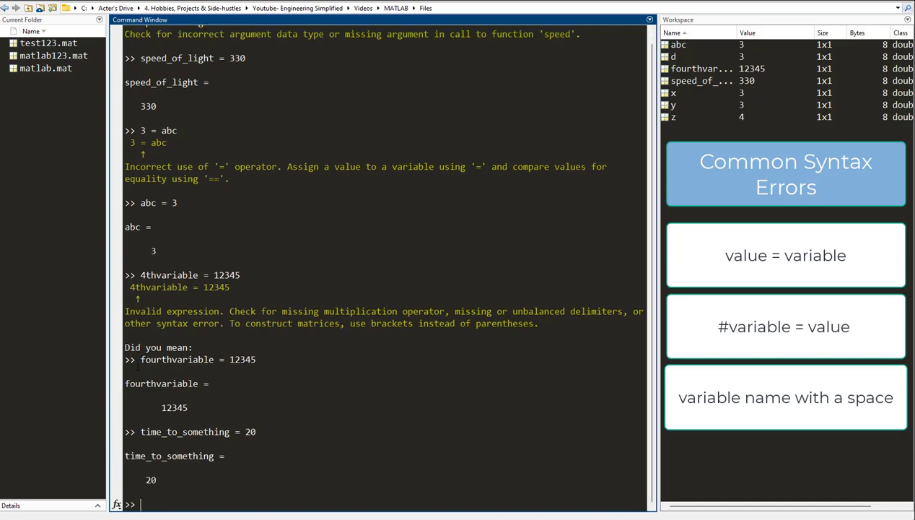